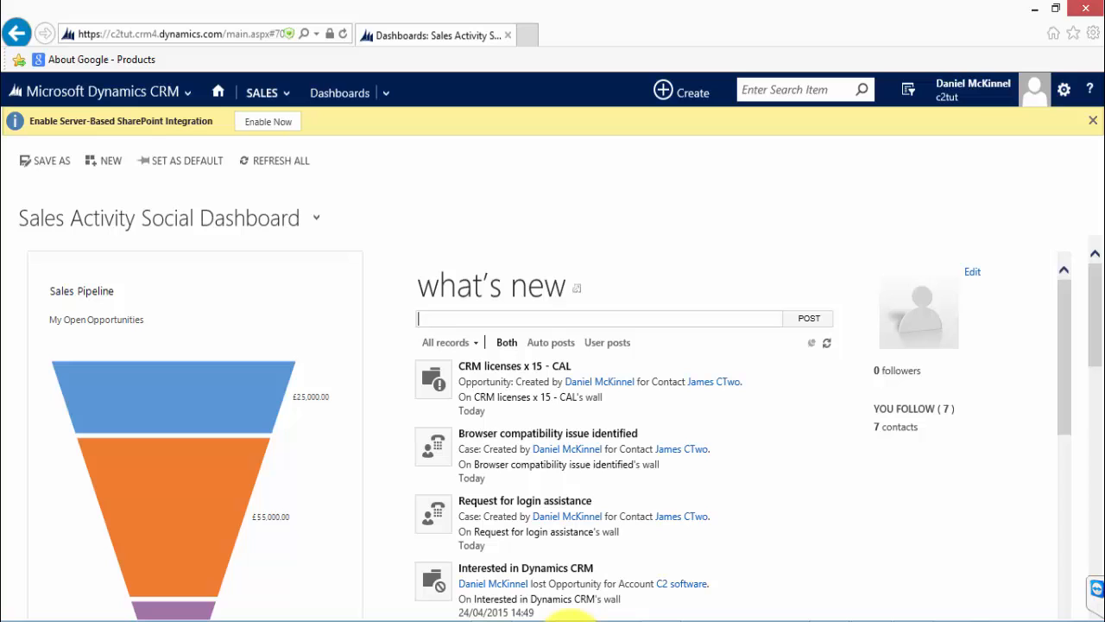
Step: Switch the contacts list between the Active Contacts, Inactive Contacts and Contacts I Follow views
left_click(263, 94)
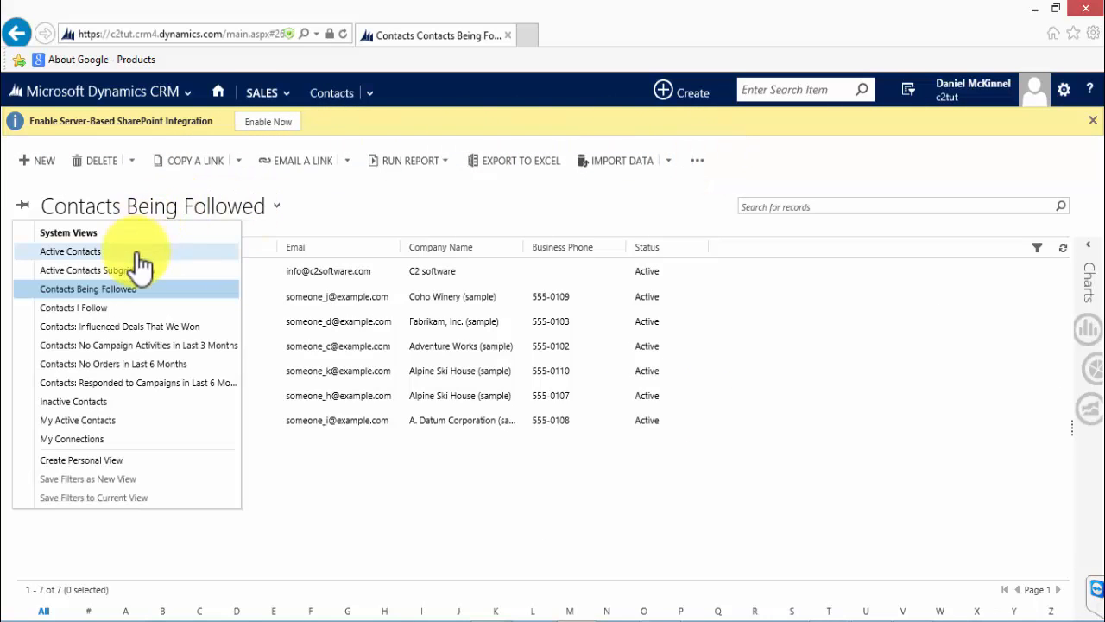
left_click(69, 252)
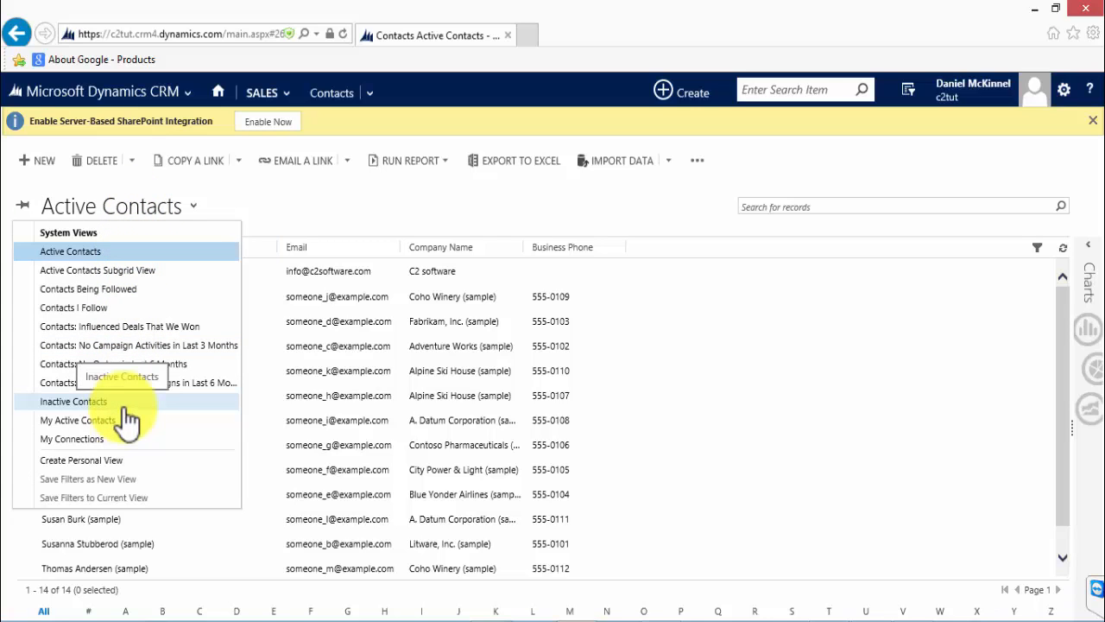
left_click(73, 400)
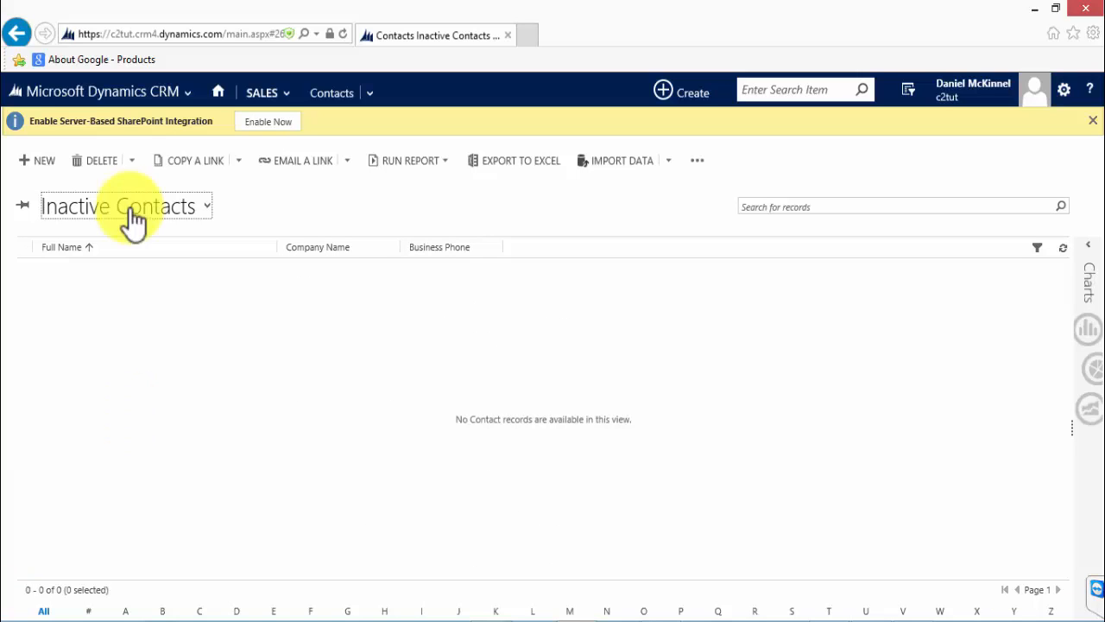
left_click(125, 205)
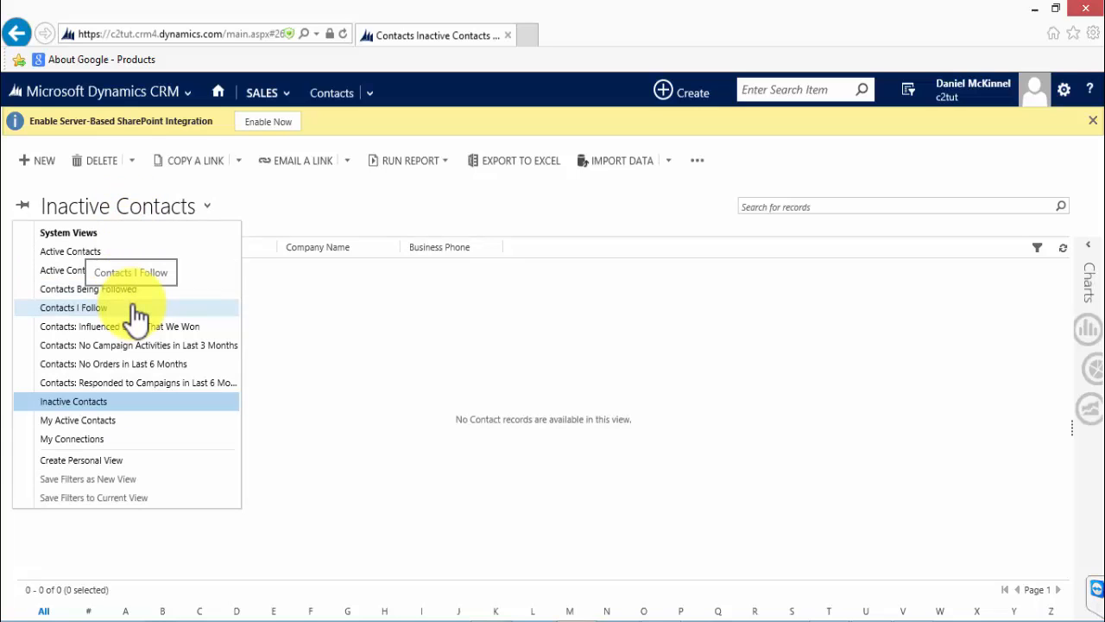
left_click(73, 308)
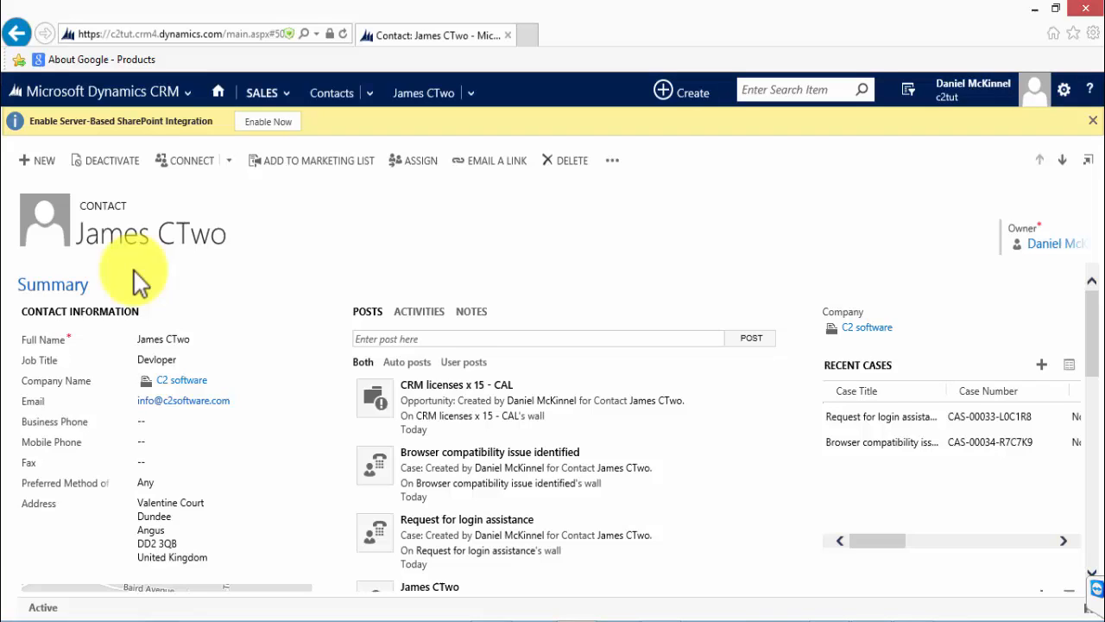
Step: Scroll James CTwo's Summary through contact details, posts feed, map, recent cases and opportunities
scroll("down", 3)
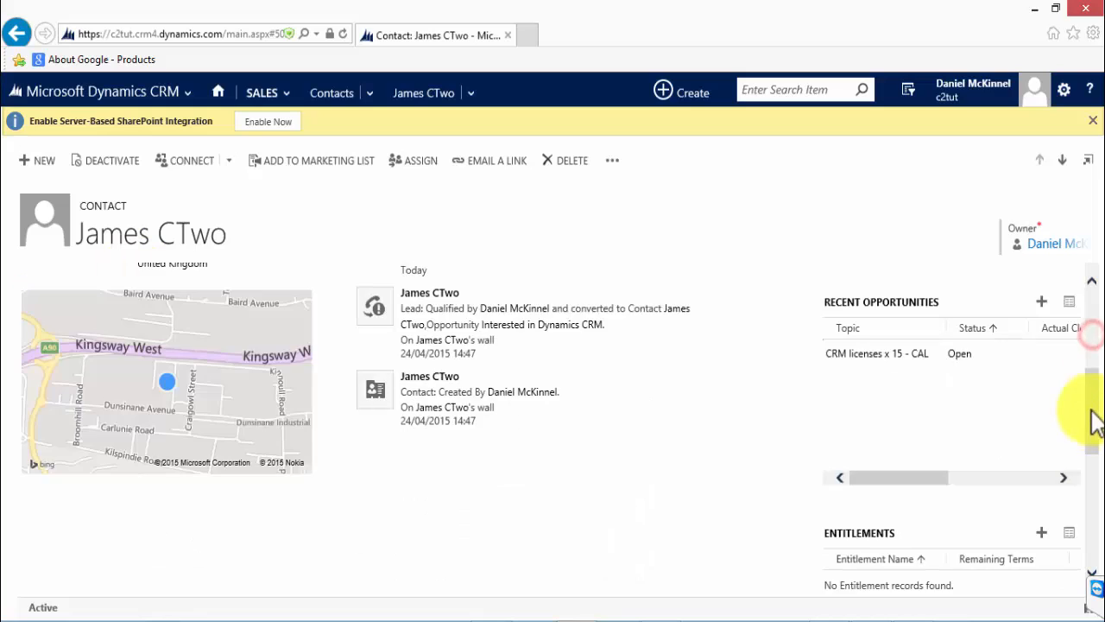
scroll("down", 3)
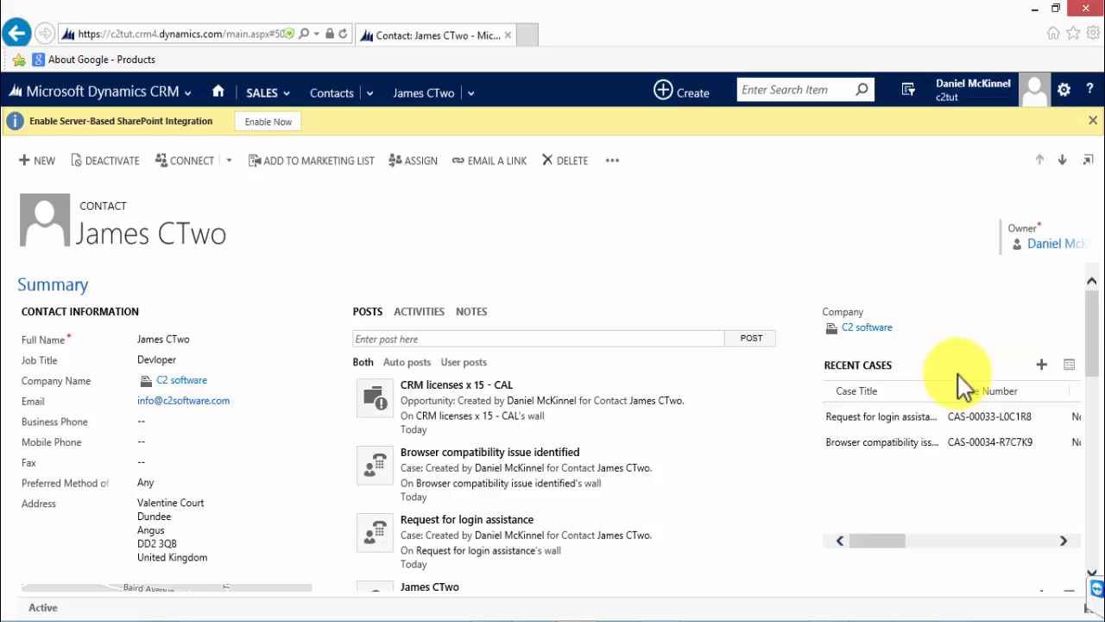
scroll("down", 3)
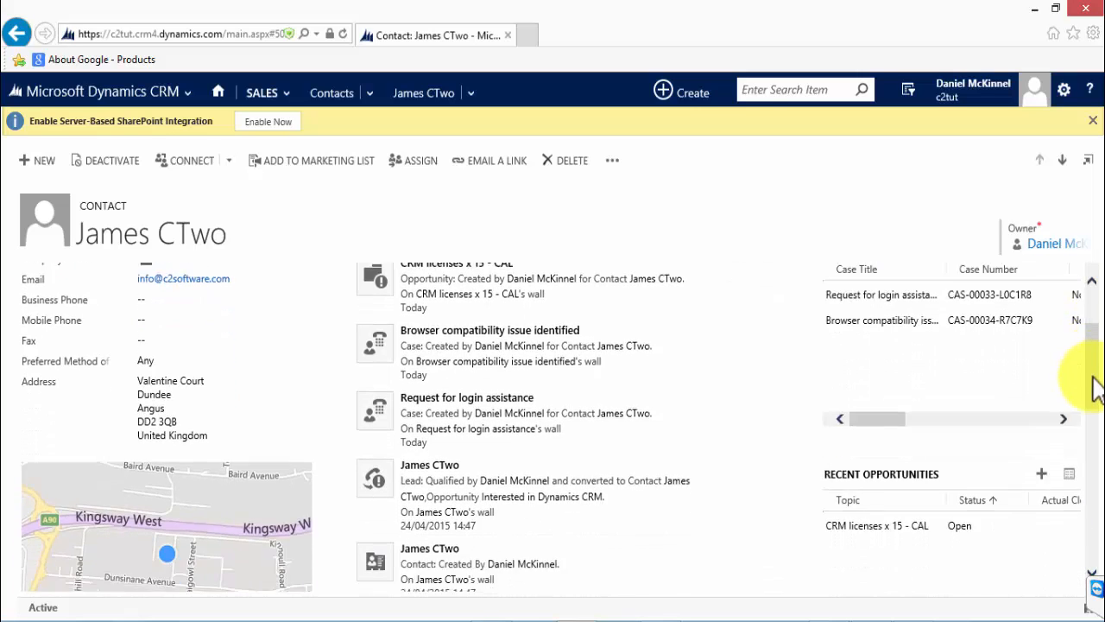
scroll("down", 3)
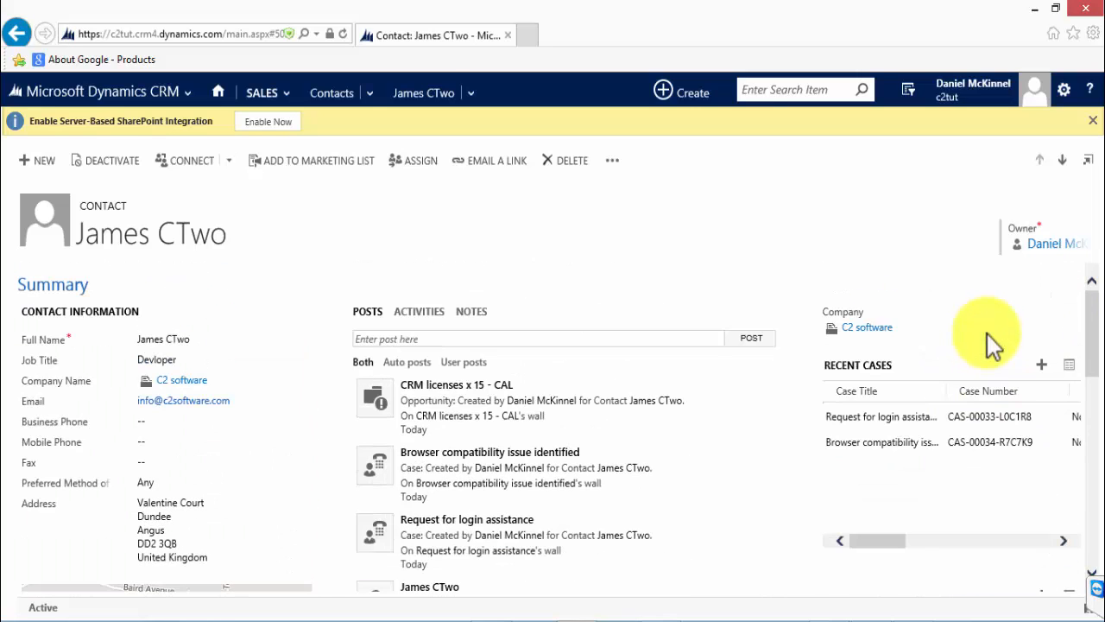
scroll("down", 3)
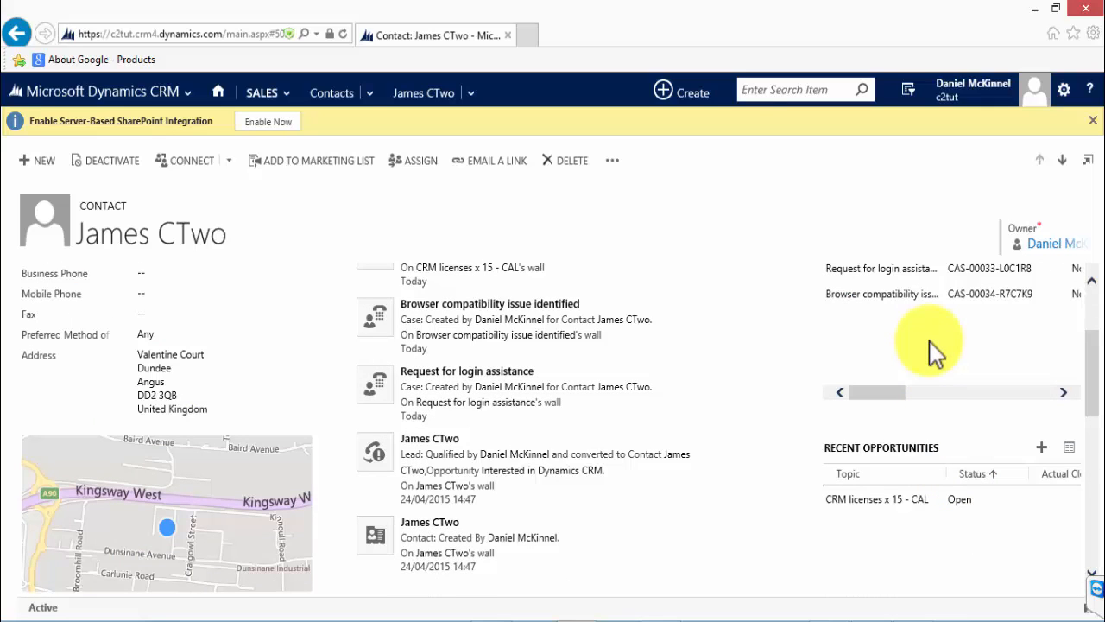
scroll("down", 3)
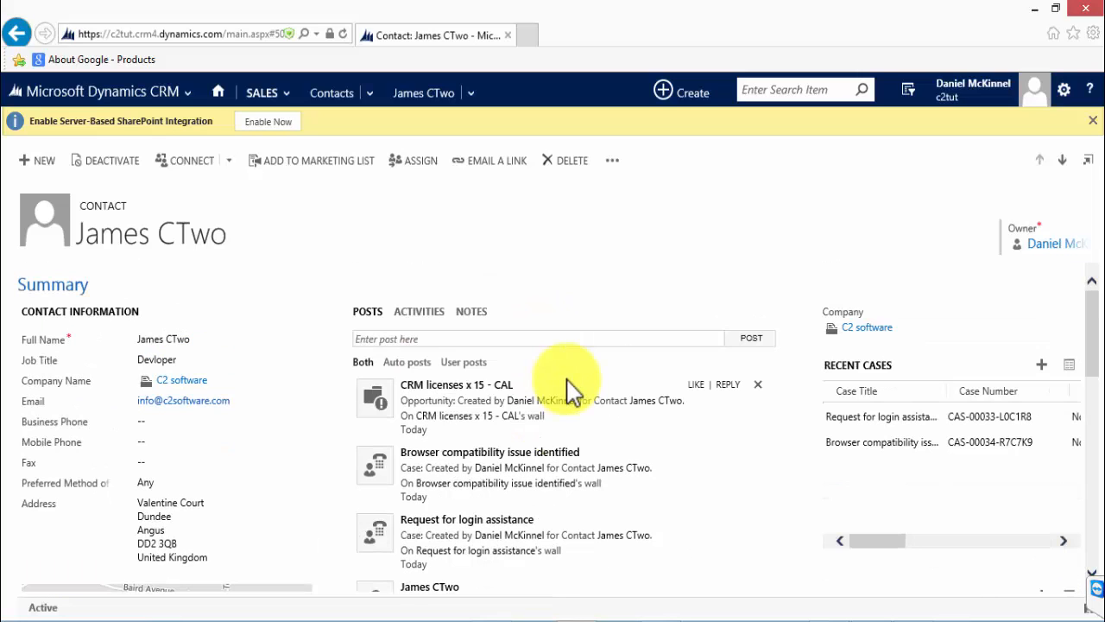
mouse_move(535, 377)
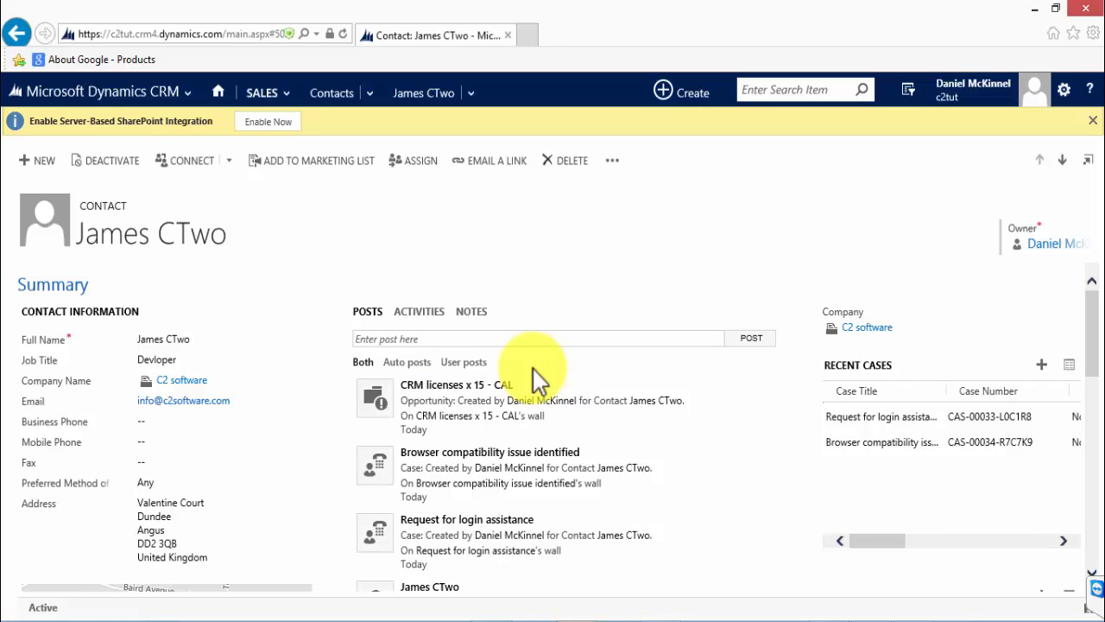
scroll("down", 3)
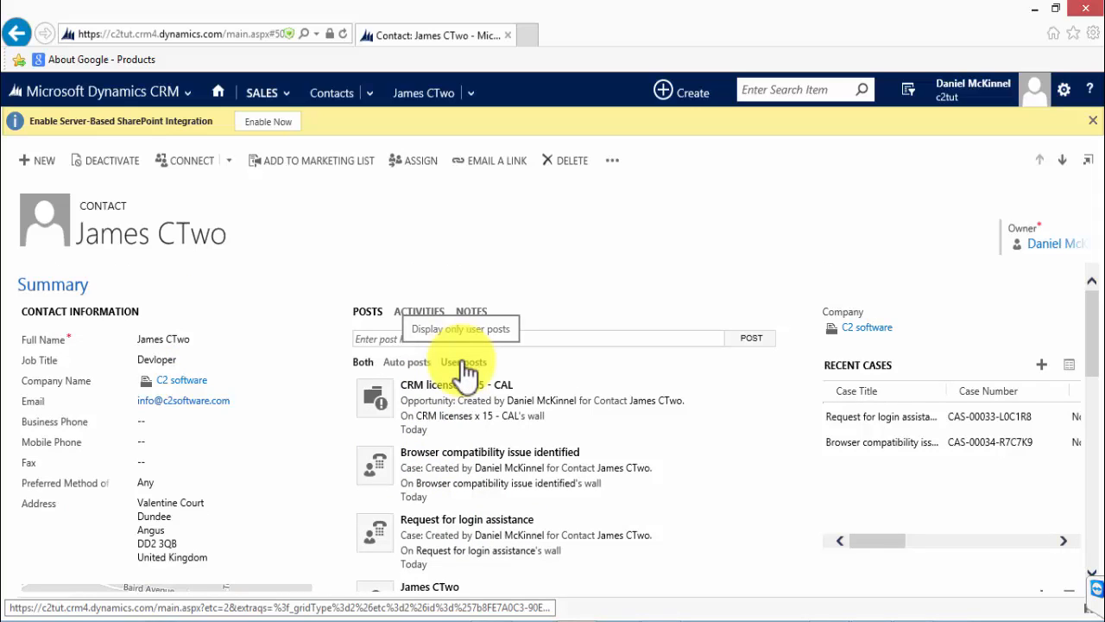
left_click(463, 362)
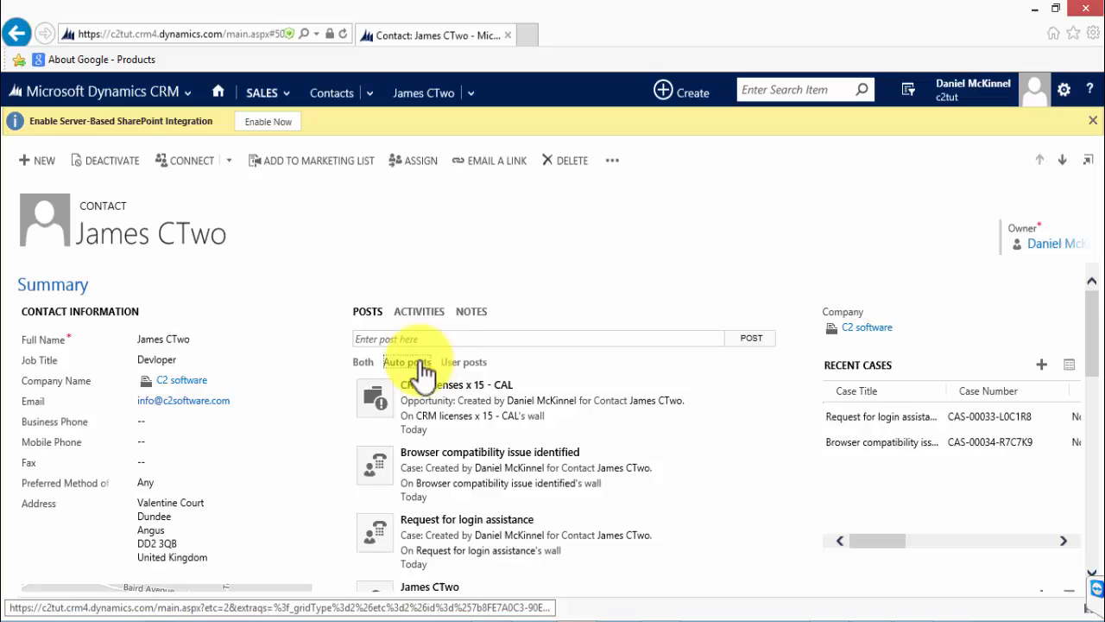
left_click(418, 311)
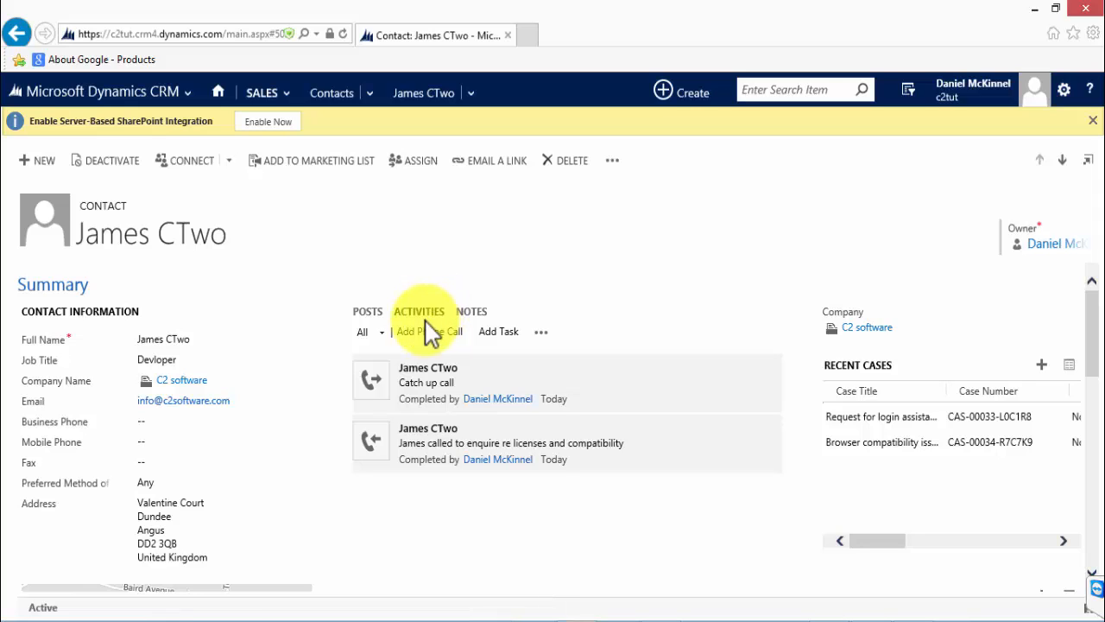
Step: Add an Incoming phone call described 'Called back with requested info' from the contact's Activities and save it
left_click(429, 331)
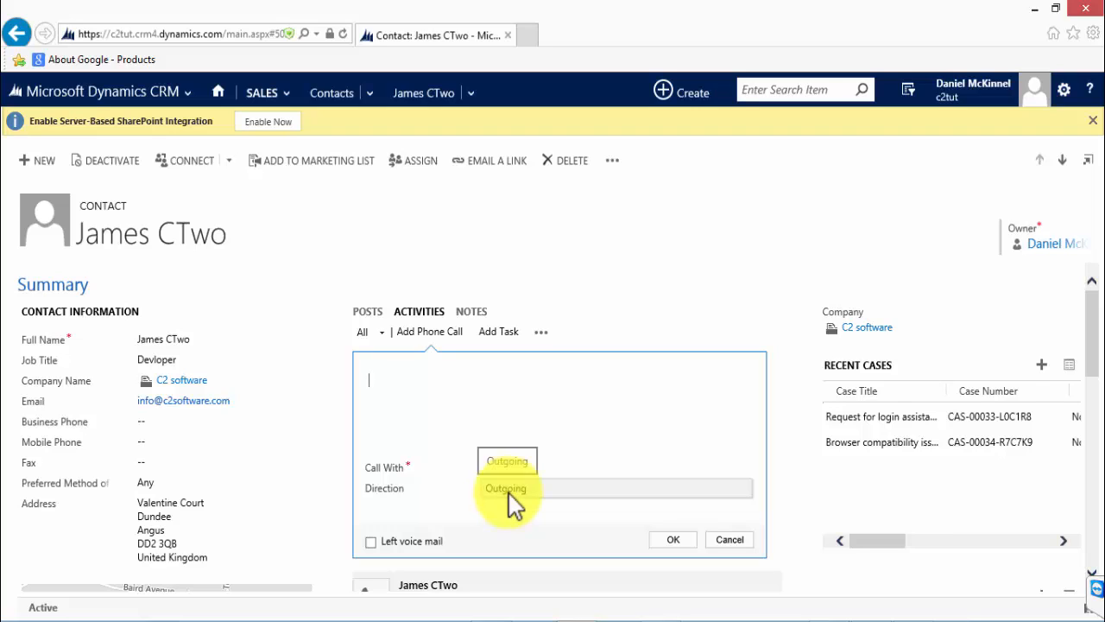
left_click(504, 487)
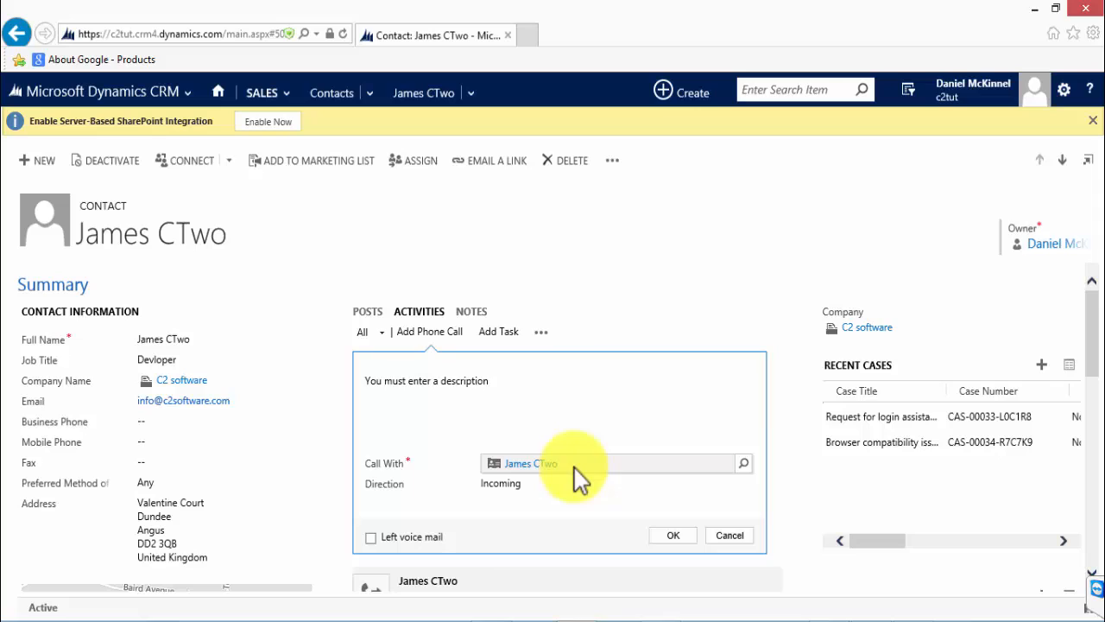
left_click(466, 388)
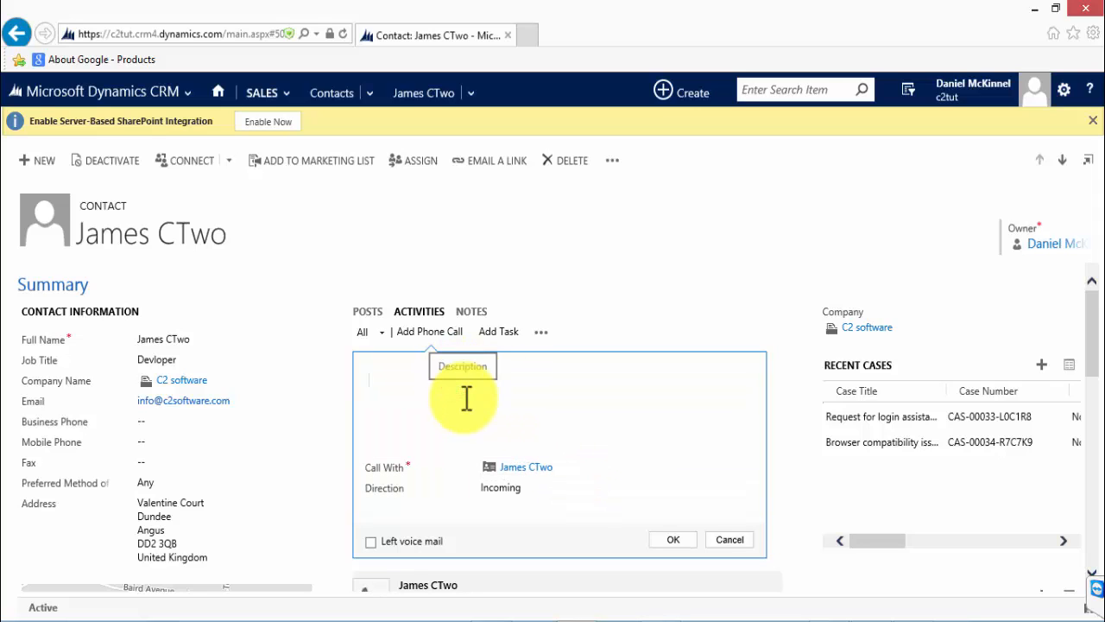
type("Called back")
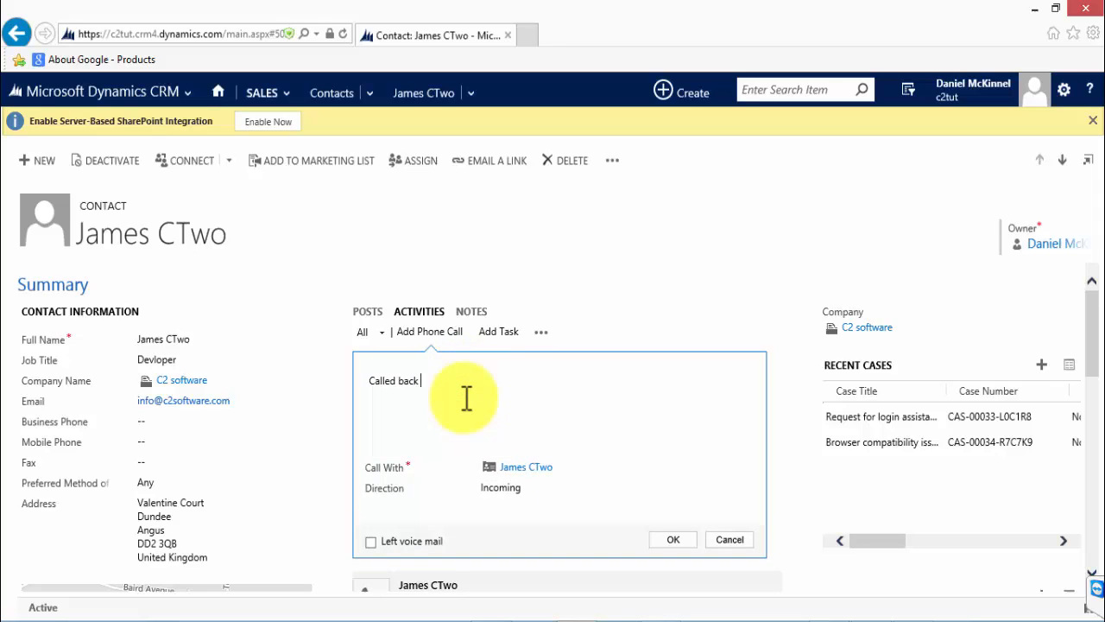
type("with requested info")
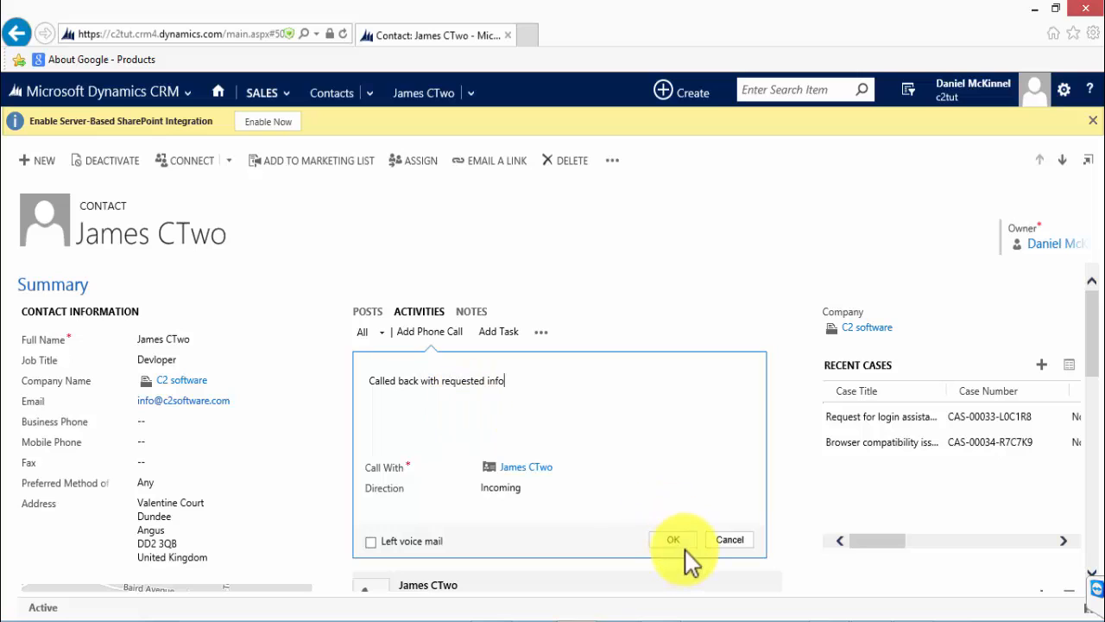
left_click(673, 539)
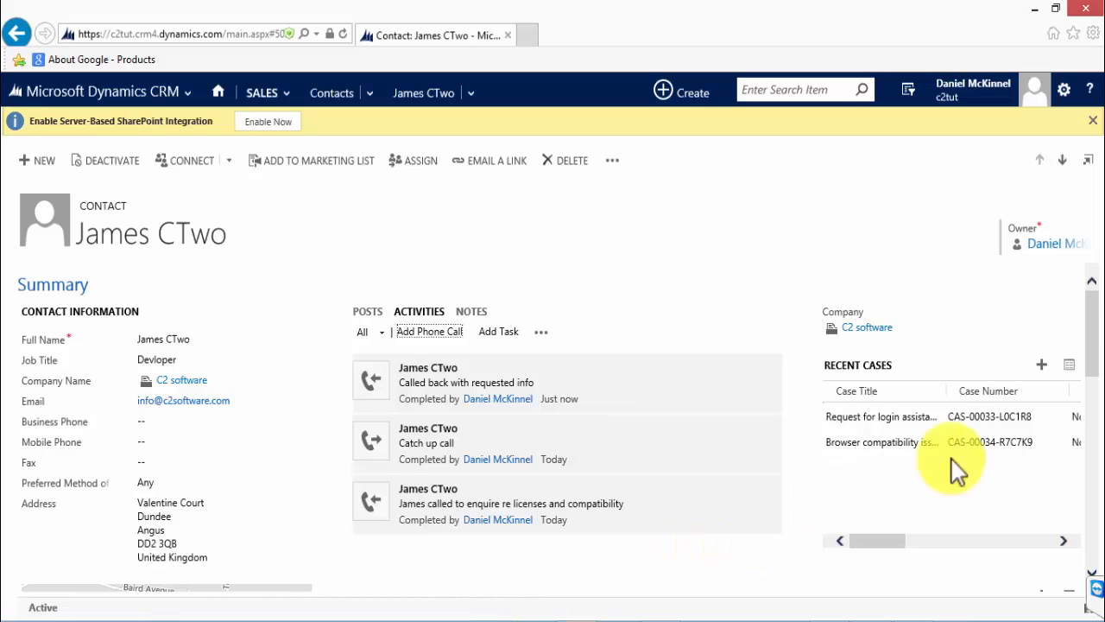
Step: Show James CTwo's related Activities area and choose the Filter on time period
scroll("down", 3)
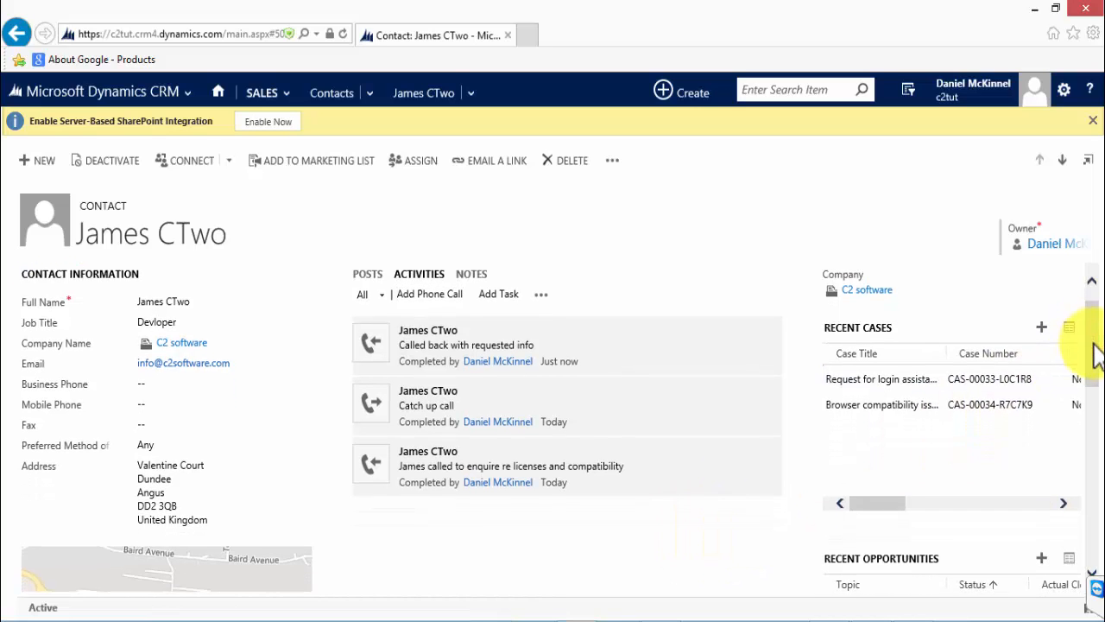
scroll("down", 3)
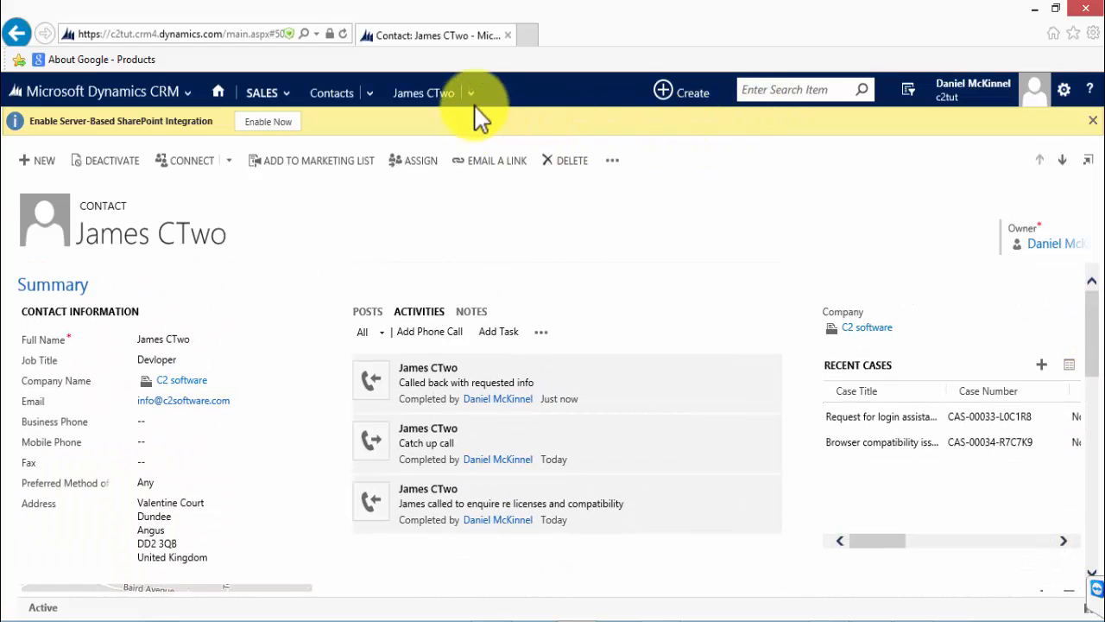
left_click(466, 93)
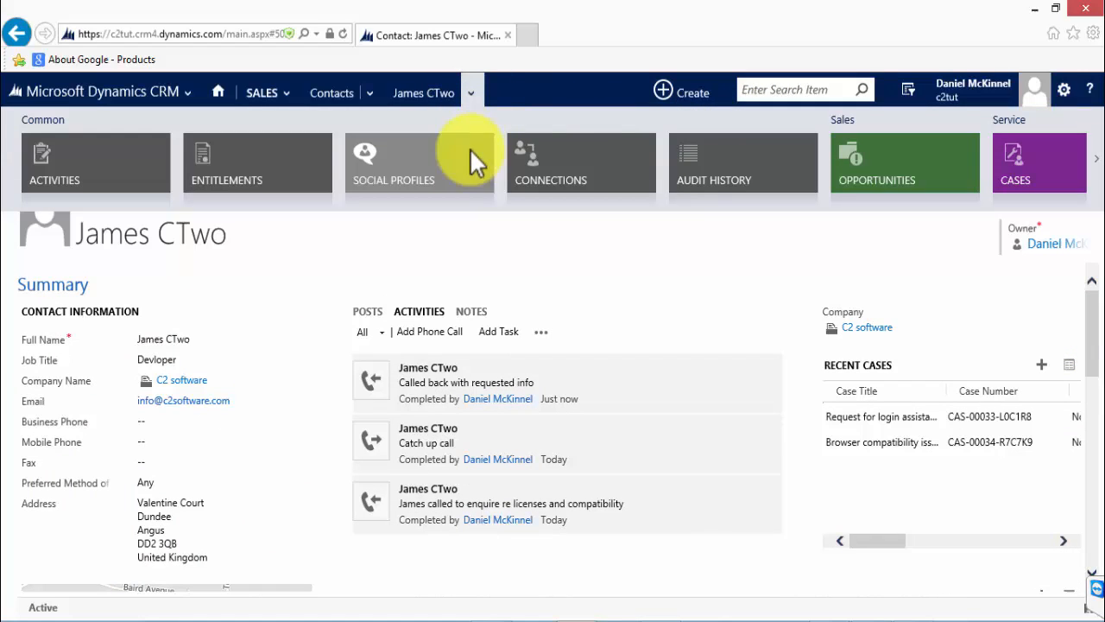
mouse_move(769, 165)
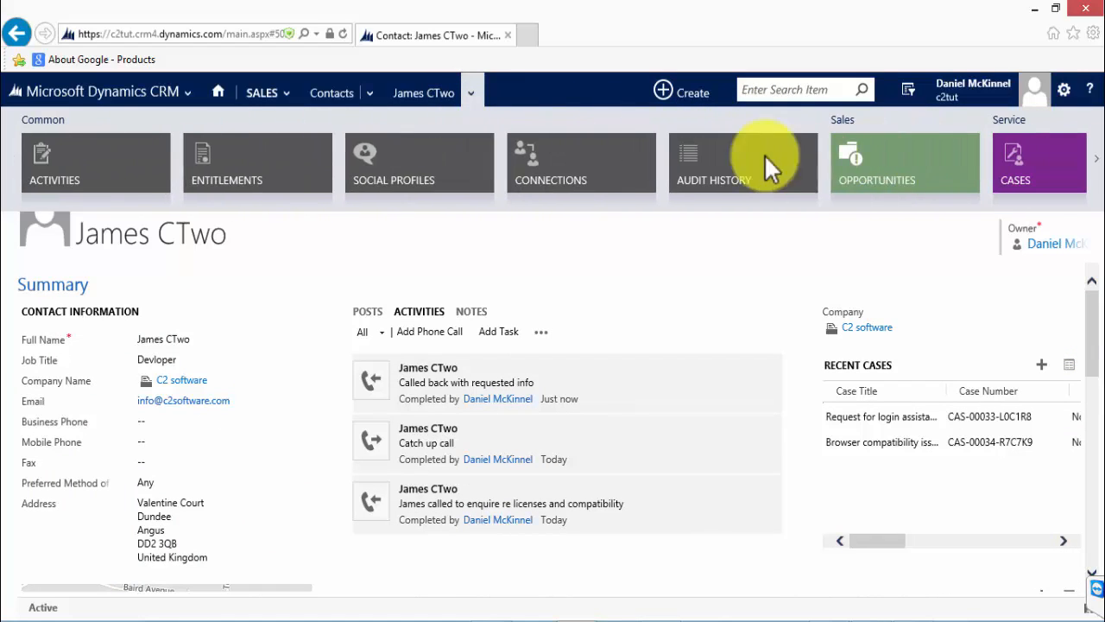
mouse_move(121, 165)
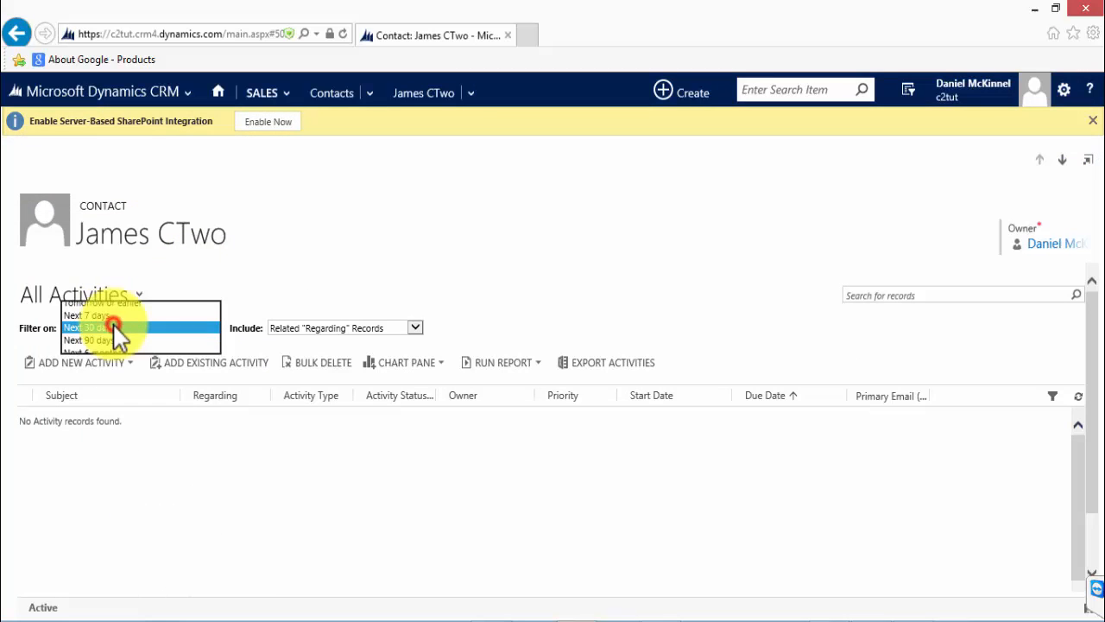
left_click(112, 328)
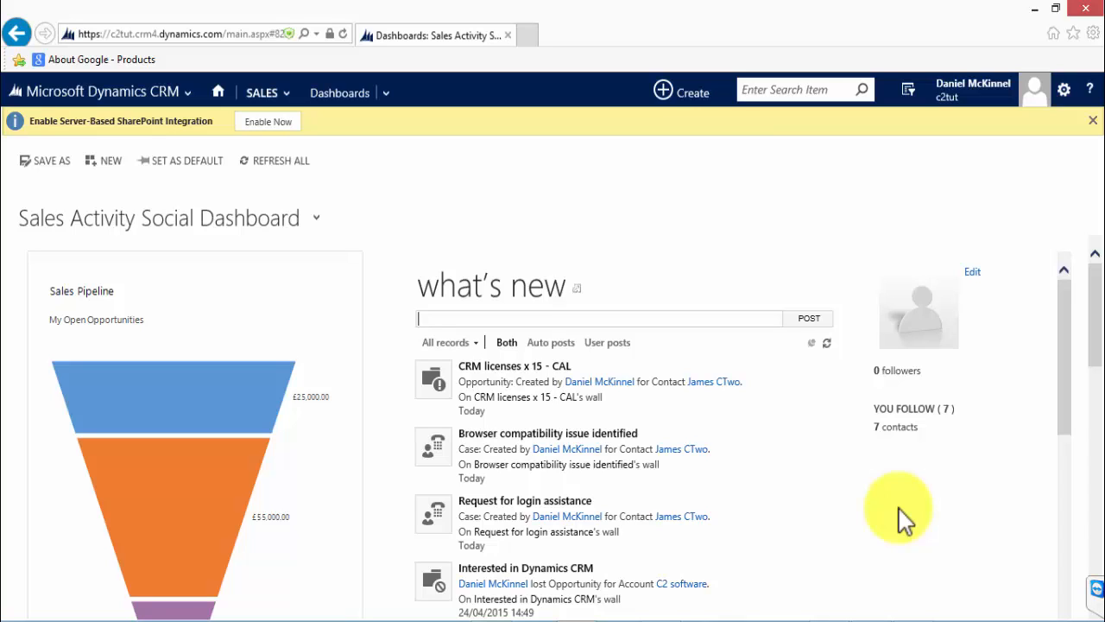
mouse_move(725, 26)
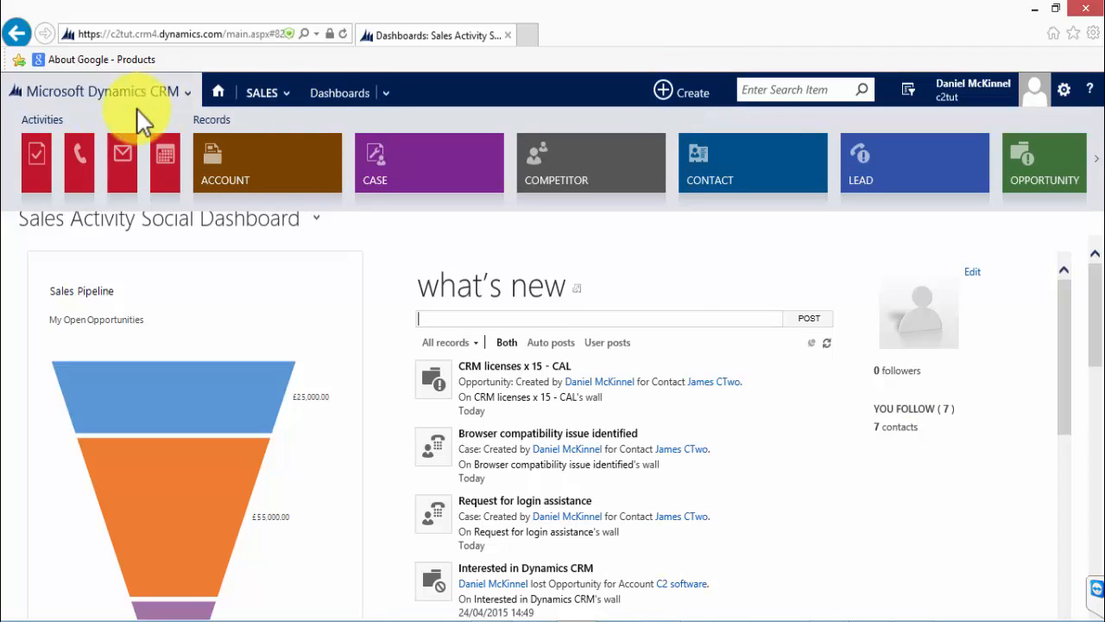
Step: Start a phone call with subject 'test call', Call To James CTwo and description 'test call completed'
left_click(80, 159)
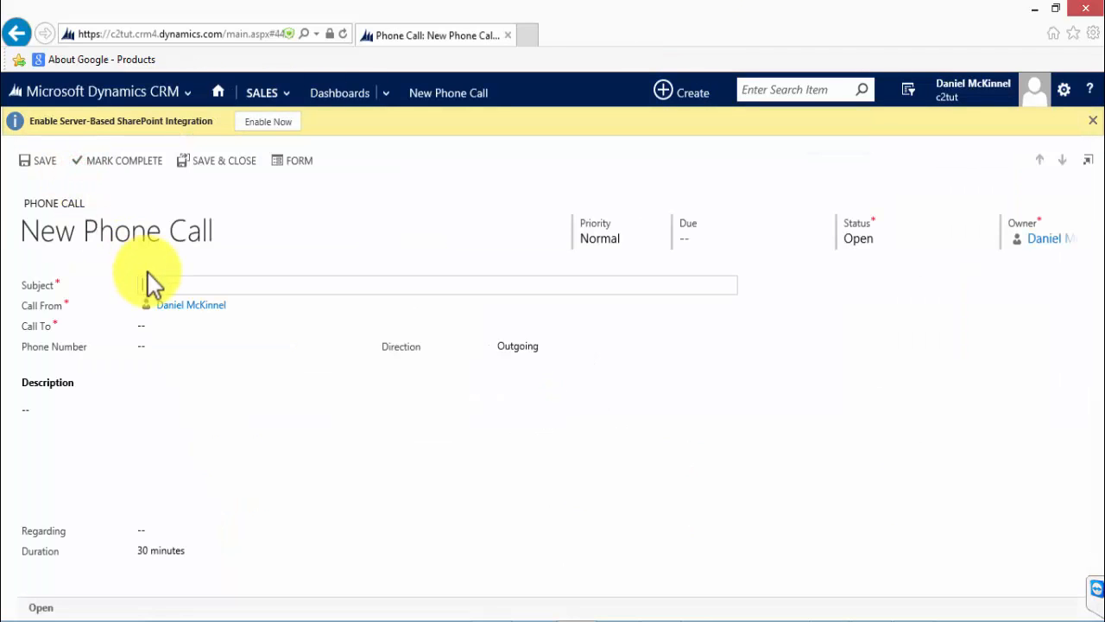
type("Call")
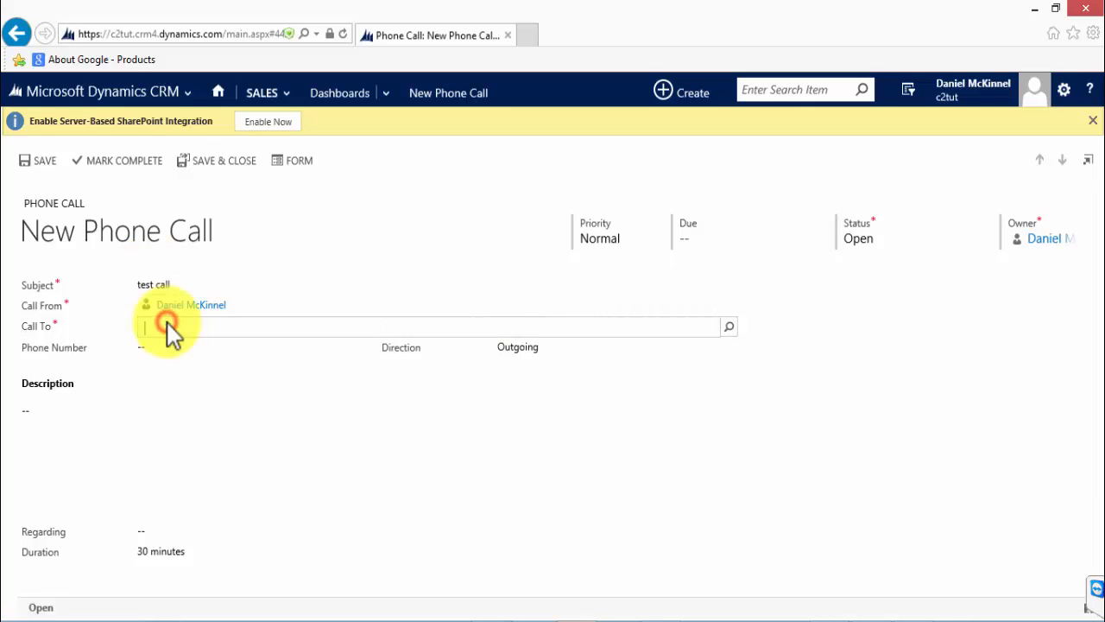
left_click(166, 326)
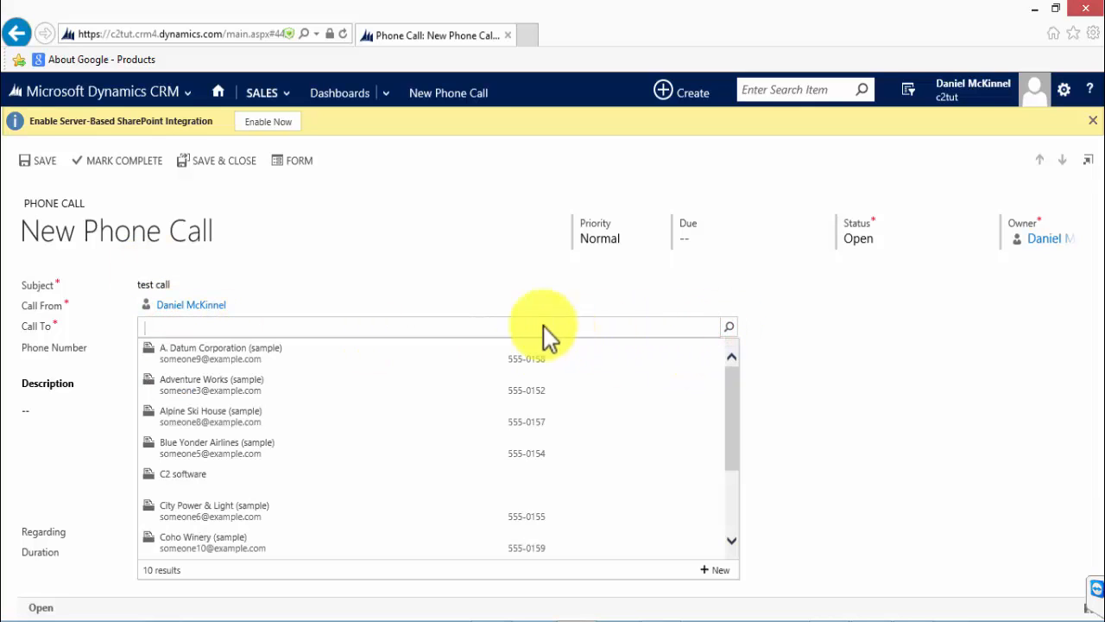
type("james c")
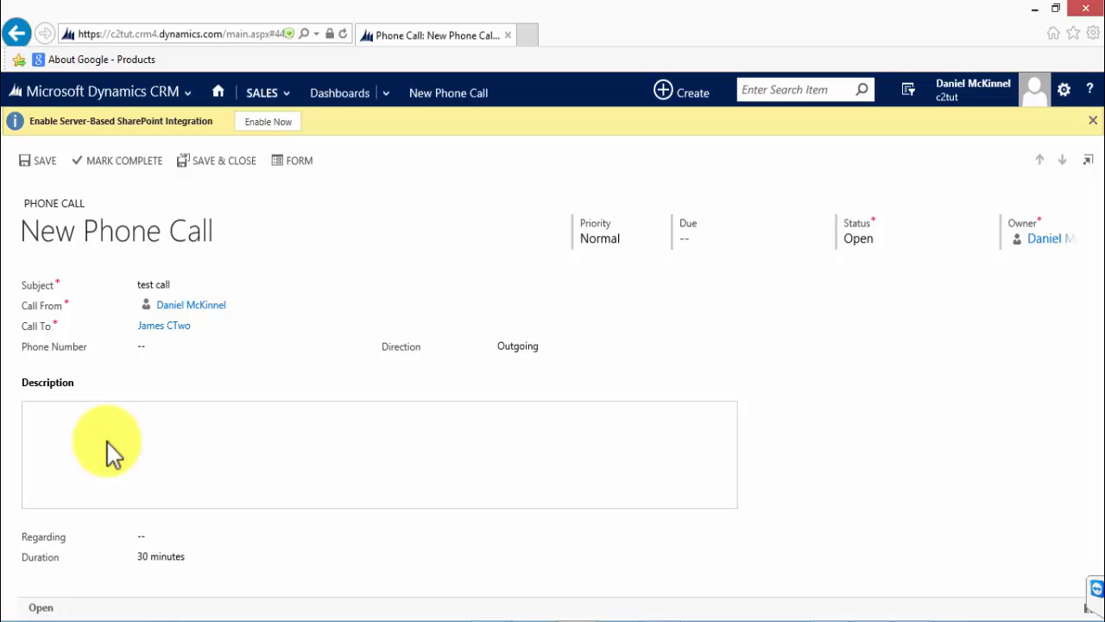
type("test call c")
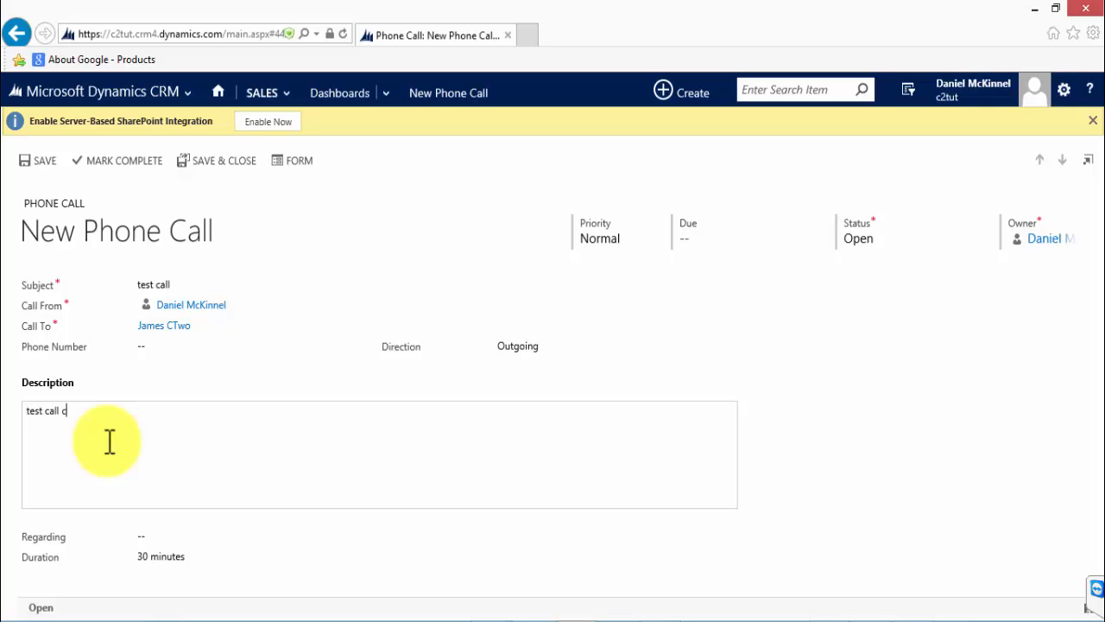
type("ompleted")
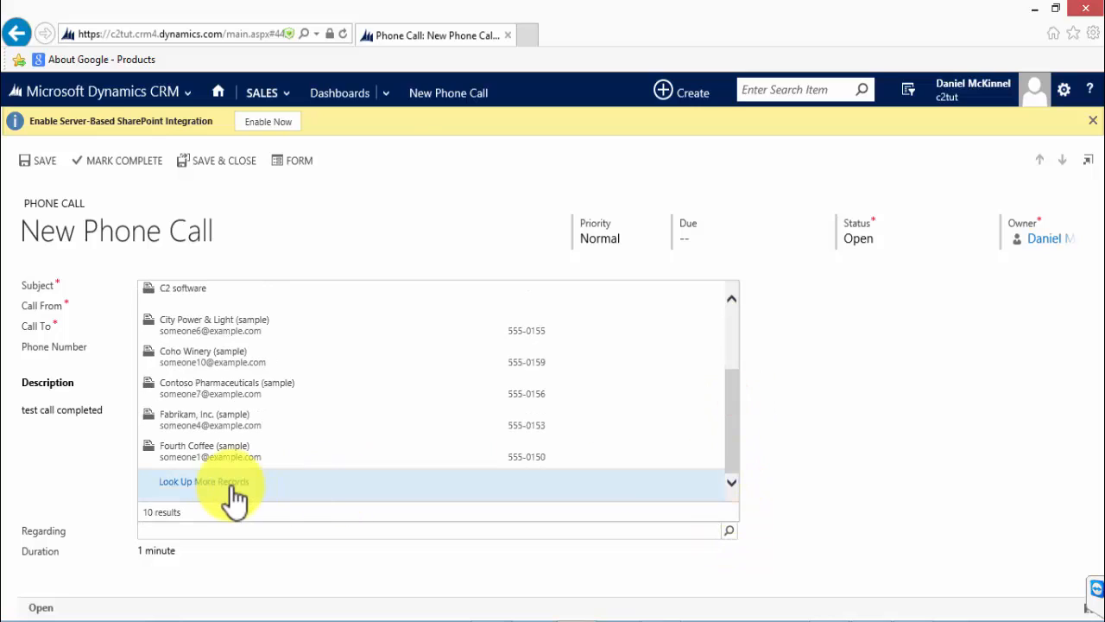
Step: Set Regarding to the browser compatibility case, save the call and mark it complete
left_click(204, 480)
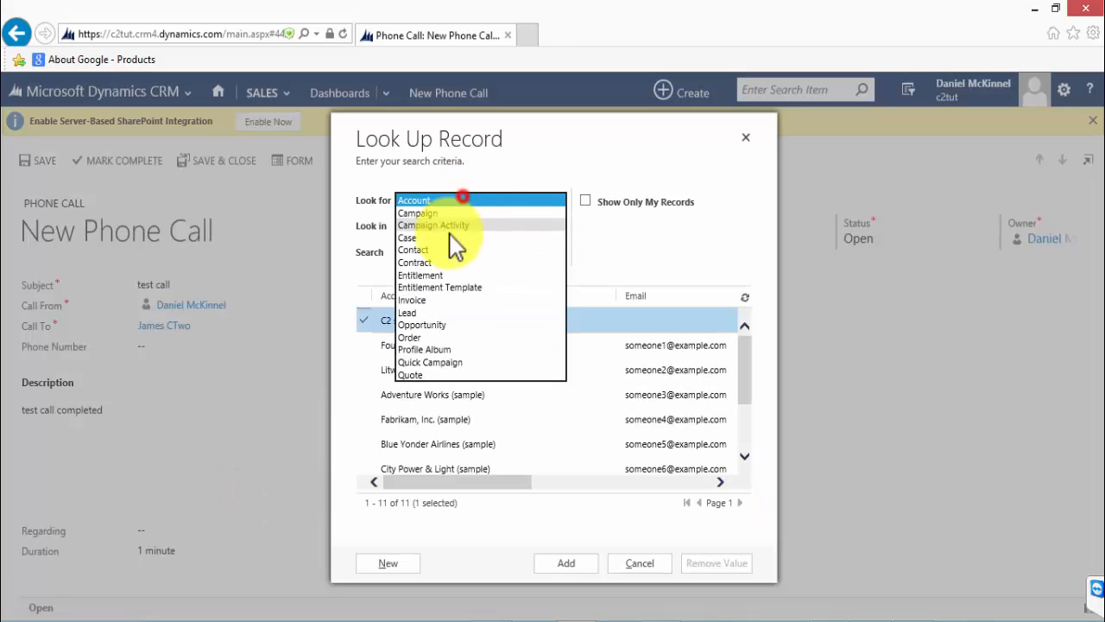
left_click(407, 239)
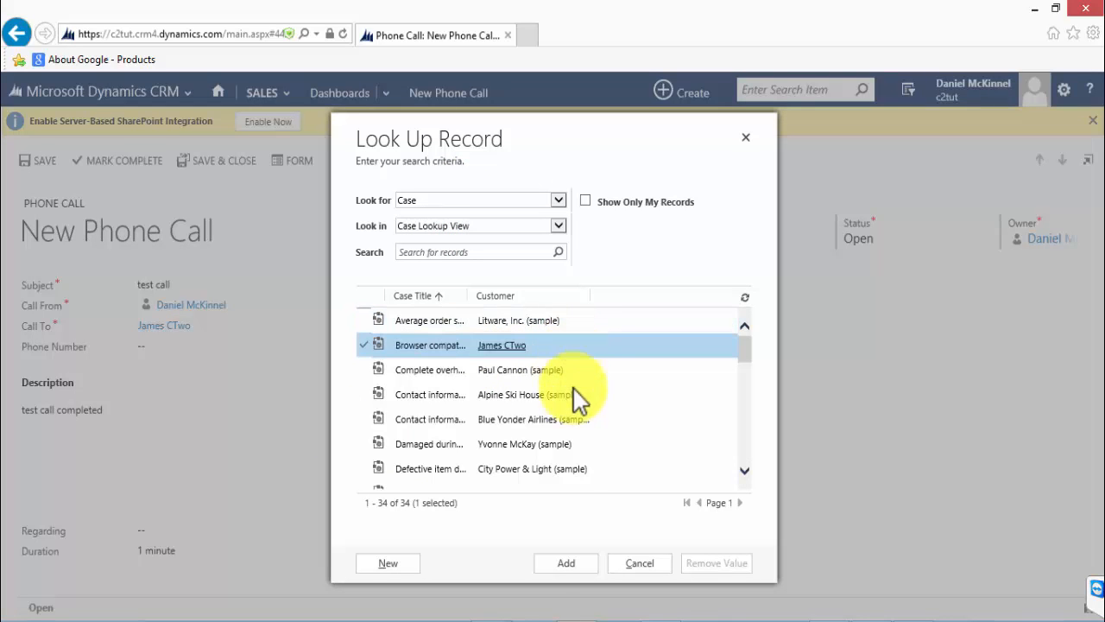
left_click(567, 563)
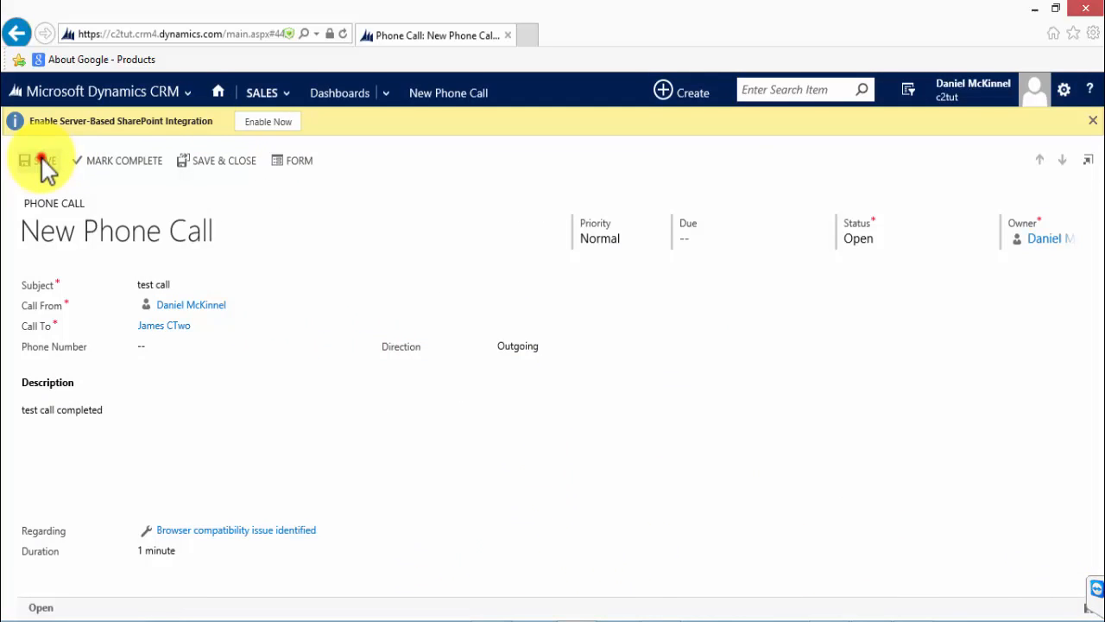
left_click(26, 160)
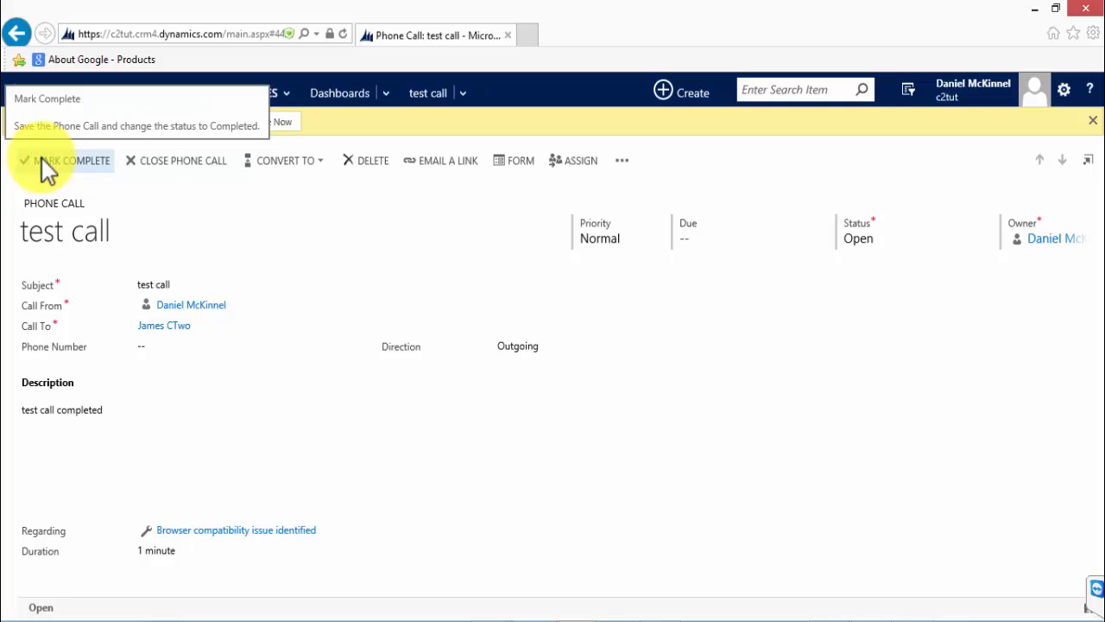
left_click(73, 159)
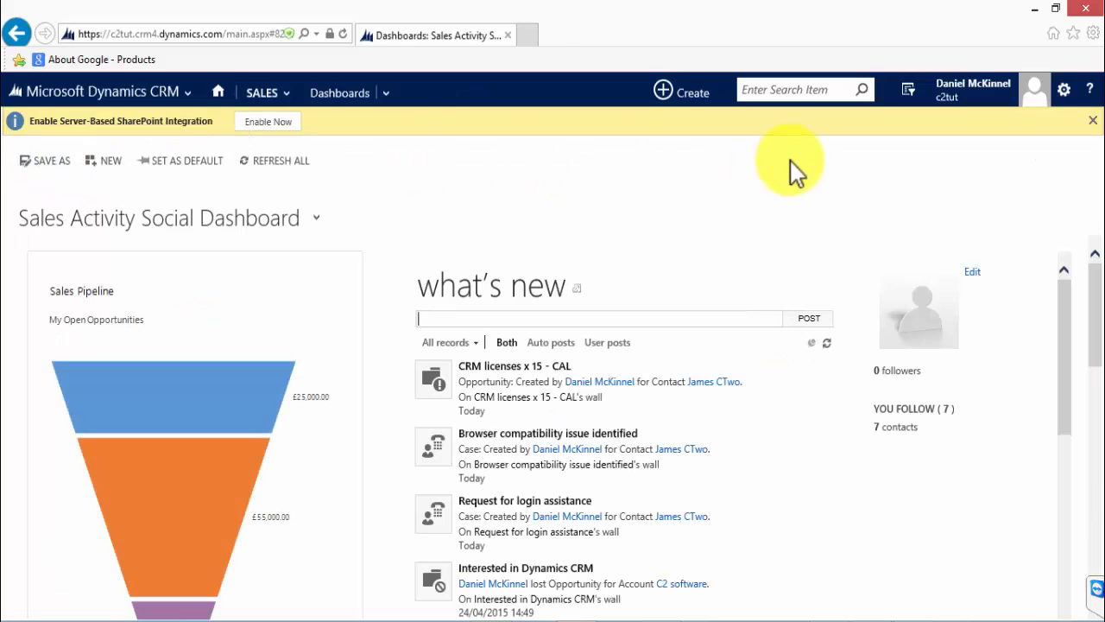
Step: Search 'james c', view James CTwo's activities and follow the test call's Regarding link to the case
type("jsme")
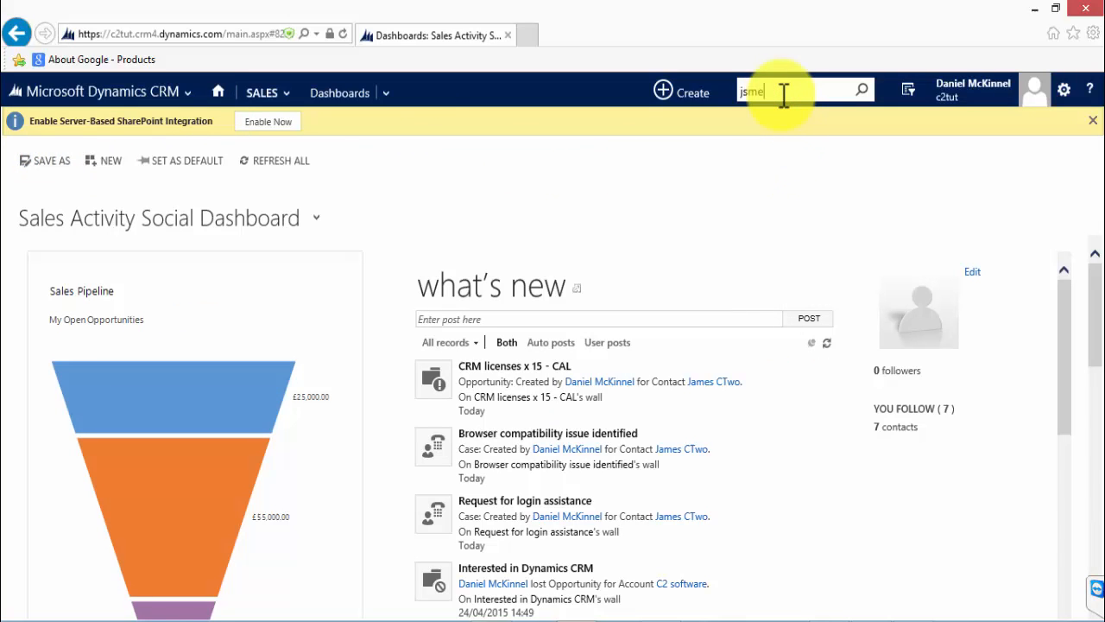
type("james c")
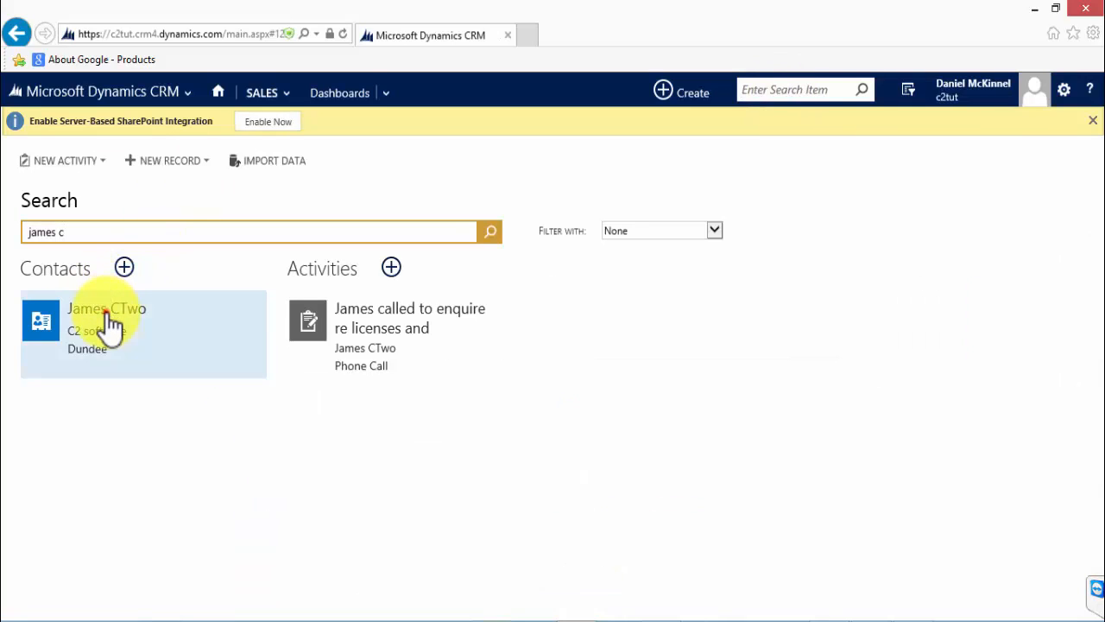
left_click(107, 308)
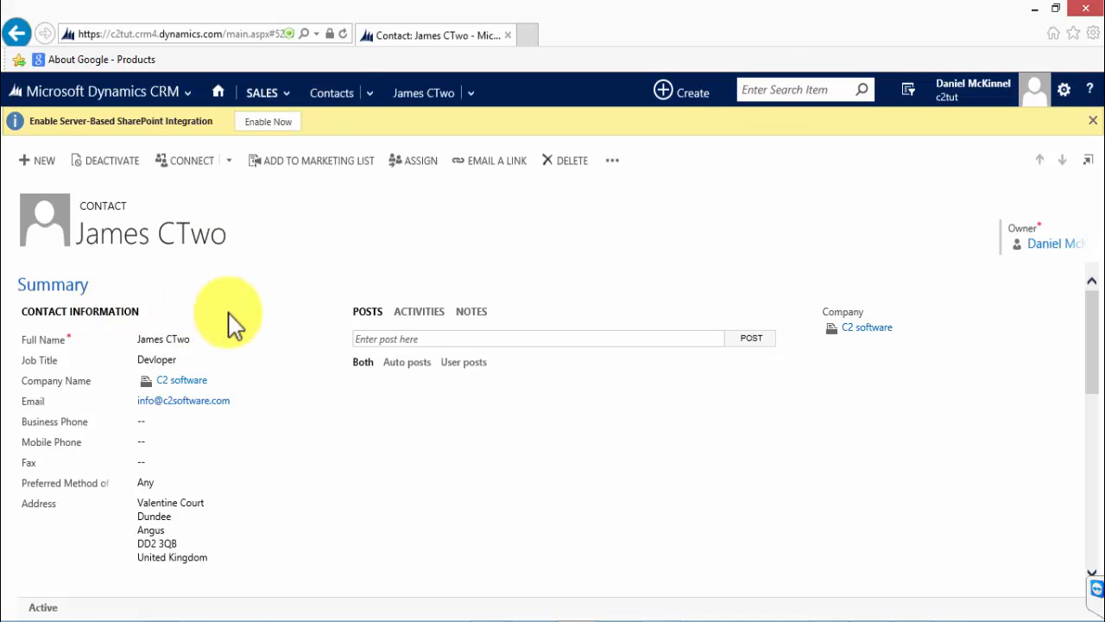
left_click(418, 311)
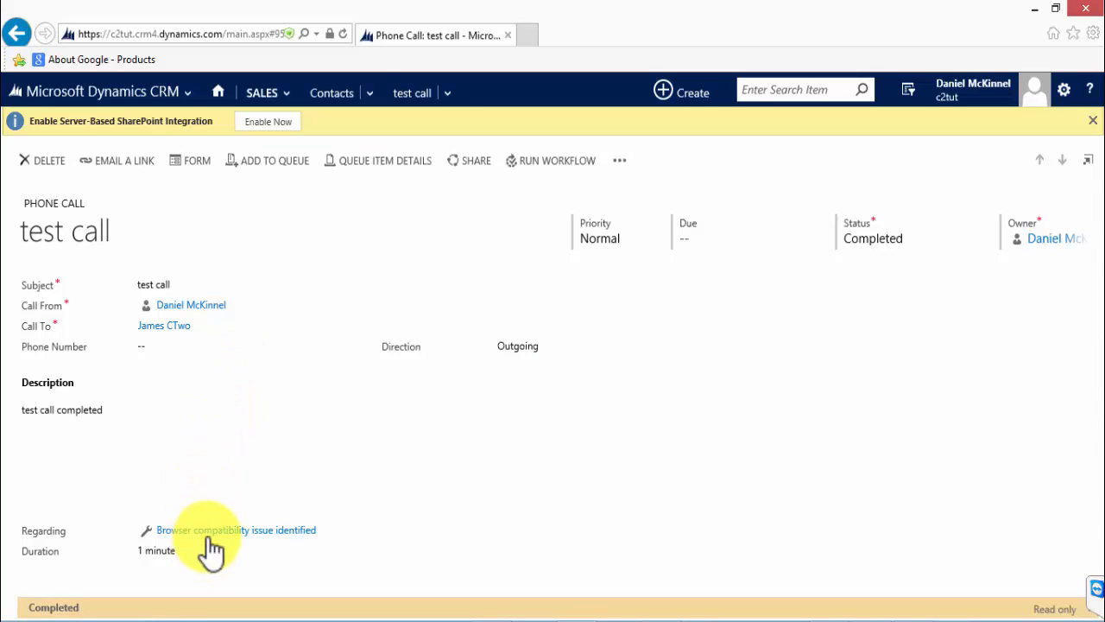
left_click(236, 528)
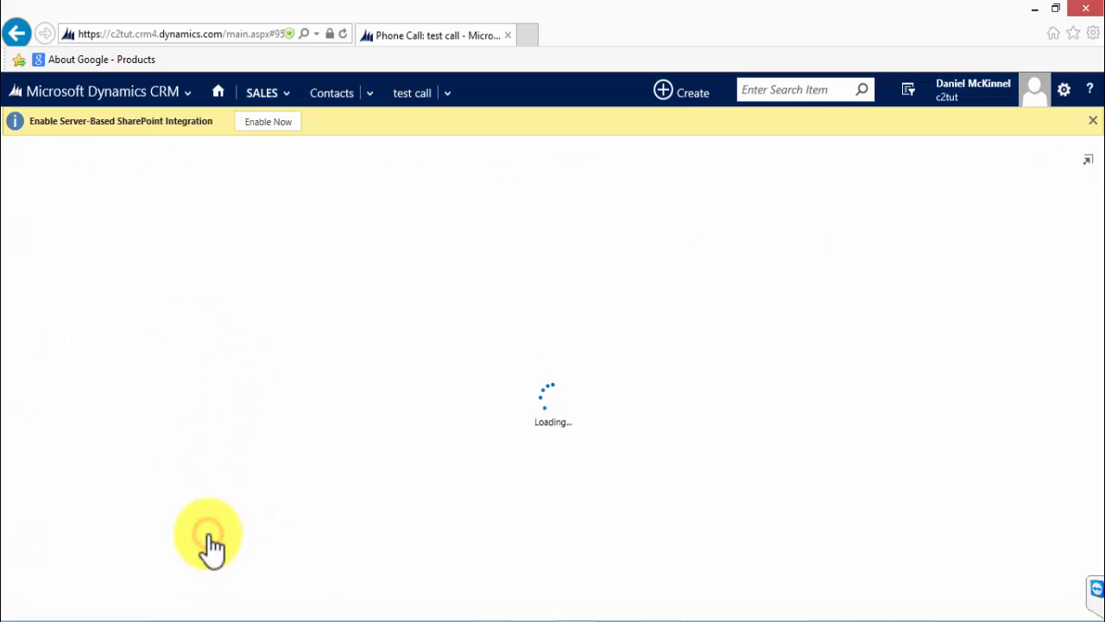